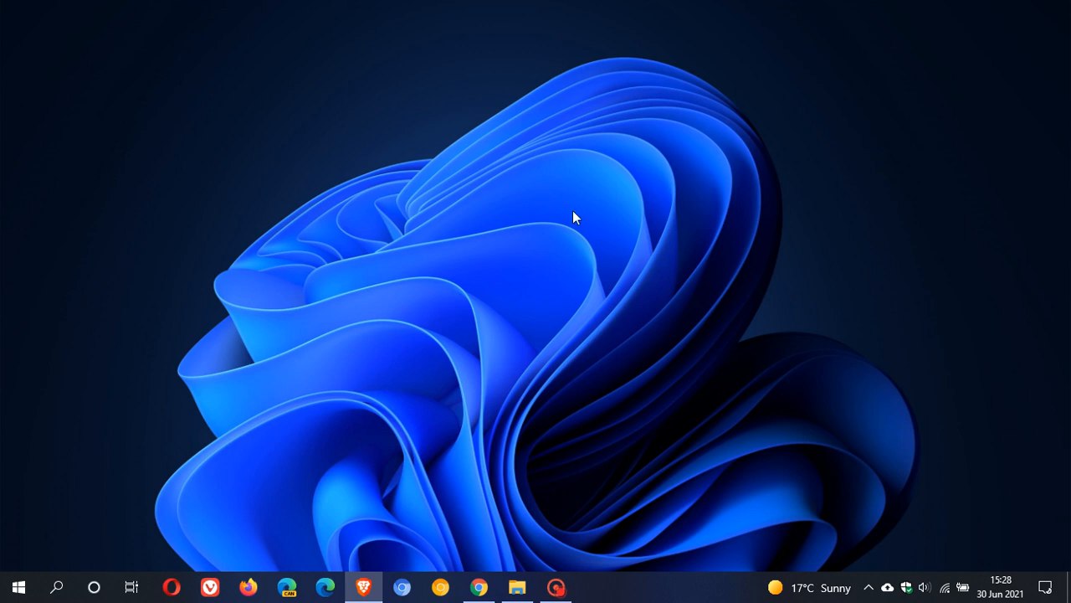
mouse_move(614, 303)
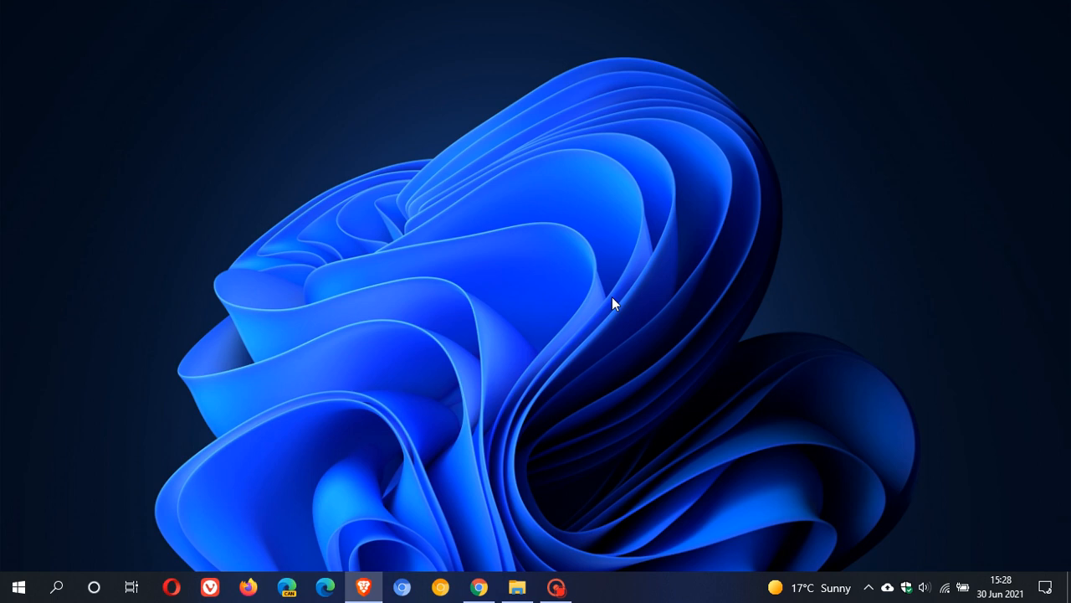
mouse_move(609, 286)
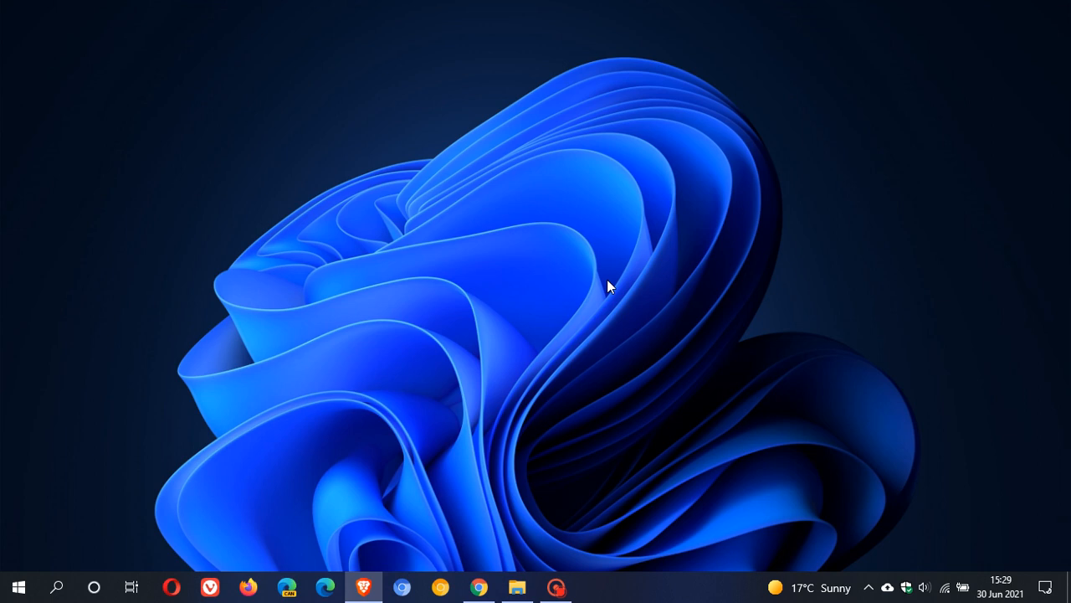
mouse_move(640, 264)
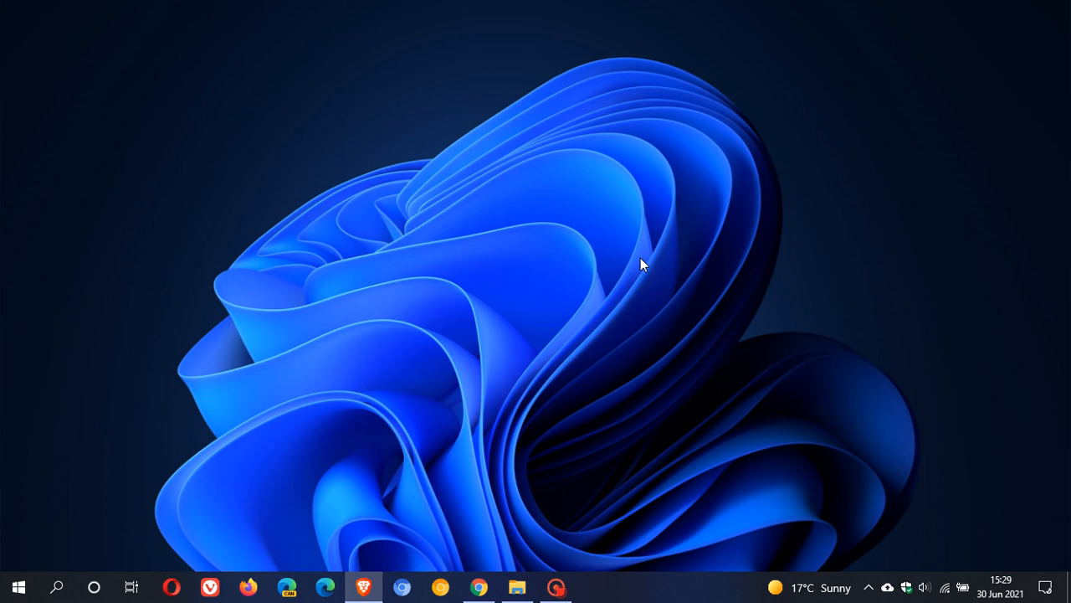
mouse_move(615, 292)
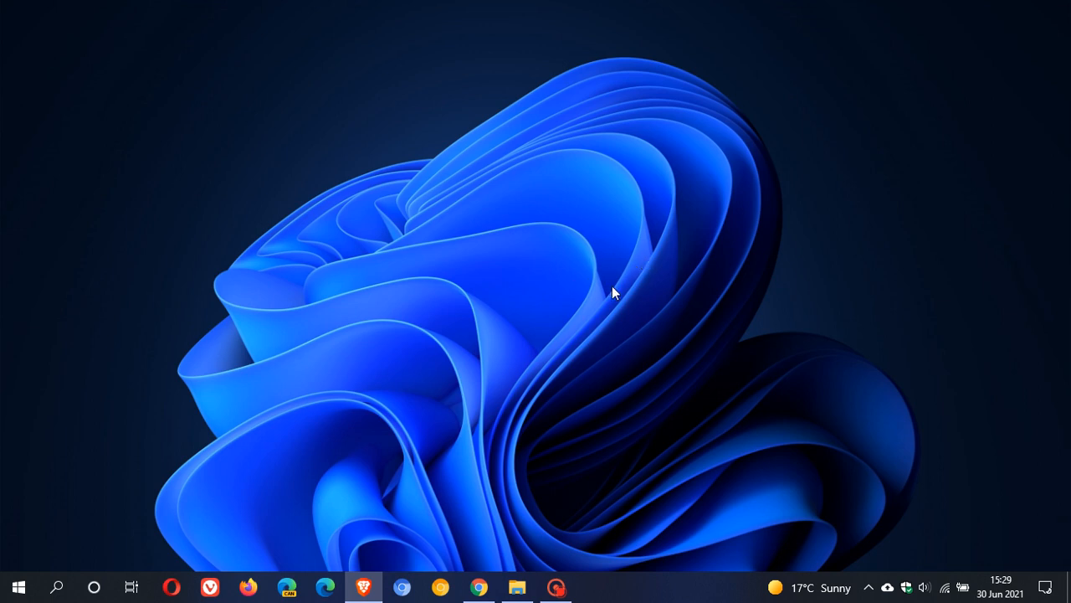
mouse_move(619, 297)
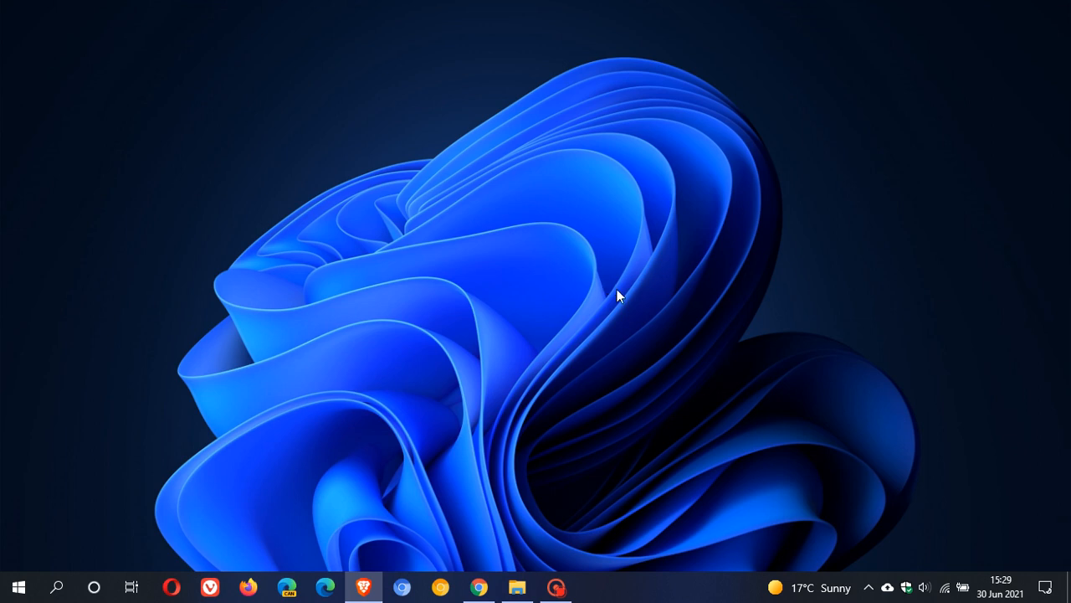
mouse_move(642, 266)
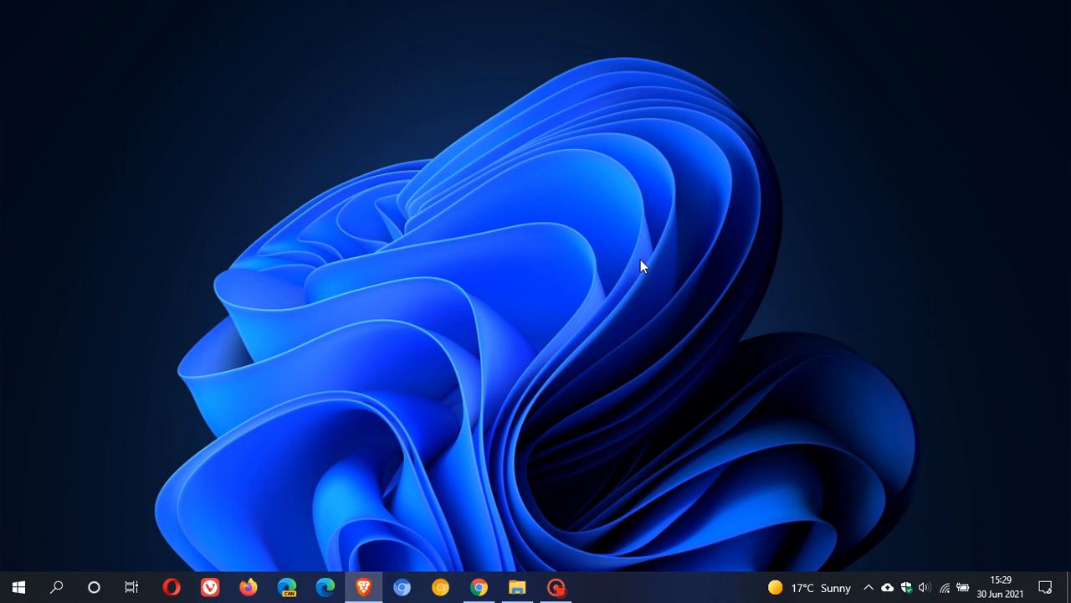
mouse_move(622, 271)
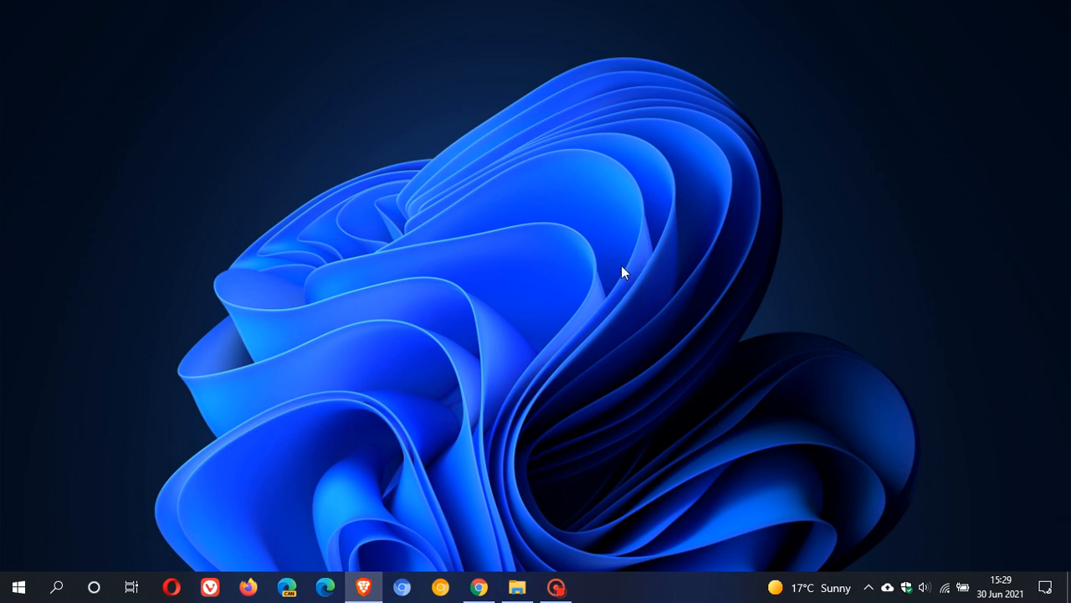
mouse_move(651, 270)
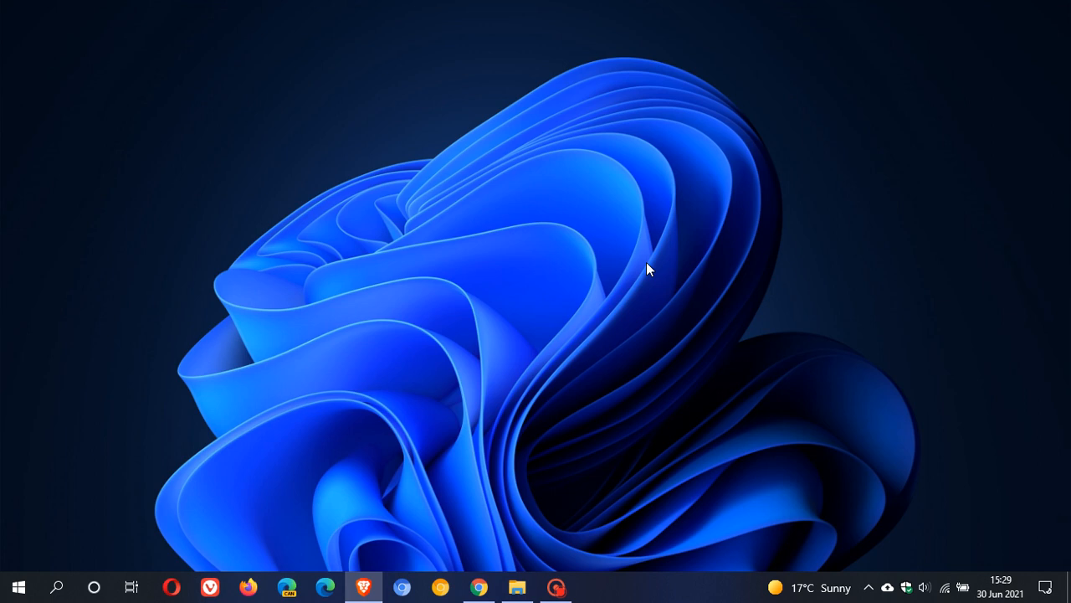
mouse_move(536, 435)
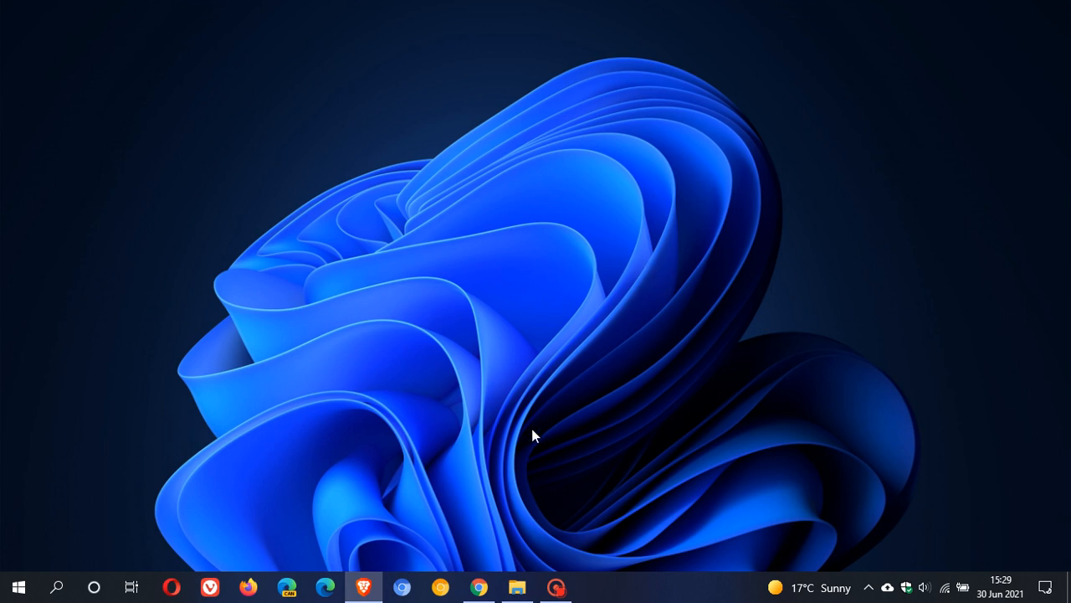
Step: Bring up the Win11SysCheck GitHub releases page in Chrome and scroll down to its Assets
click(479, 586)
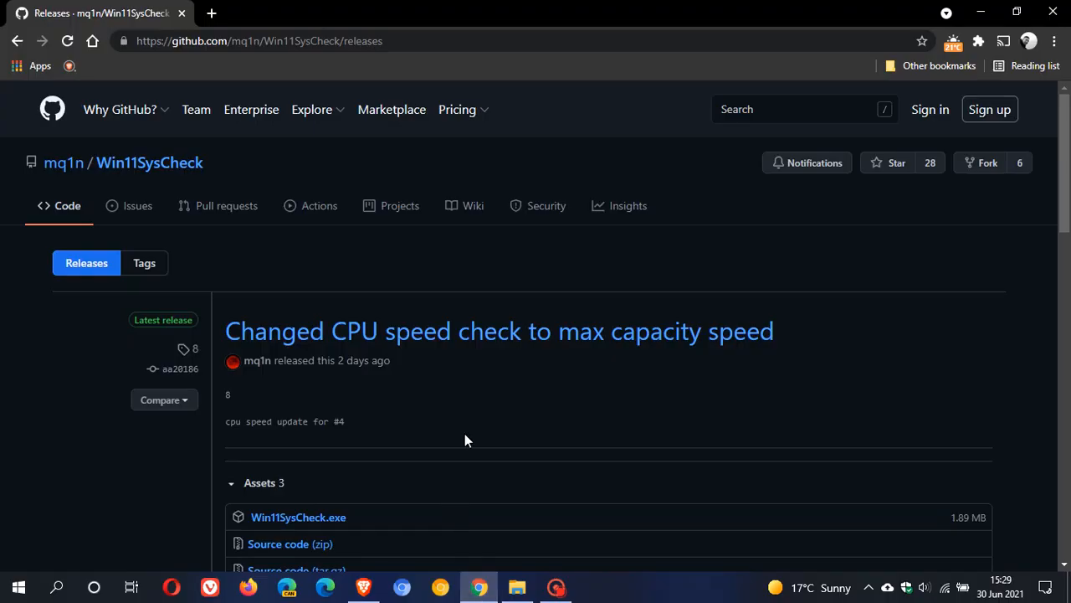
mouse_move(130, 186)
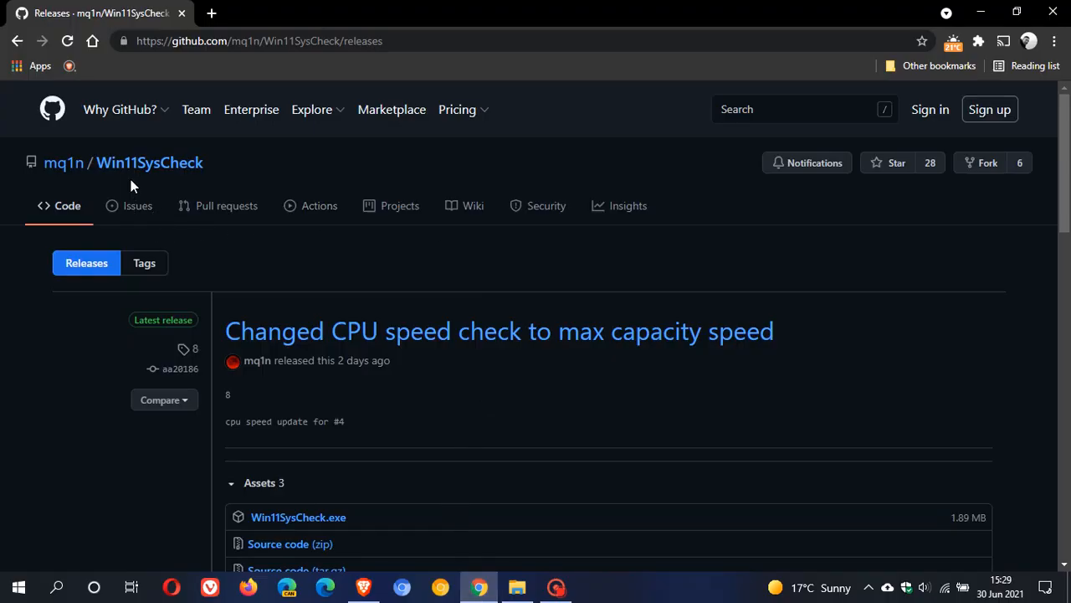
scroll(down, 3)
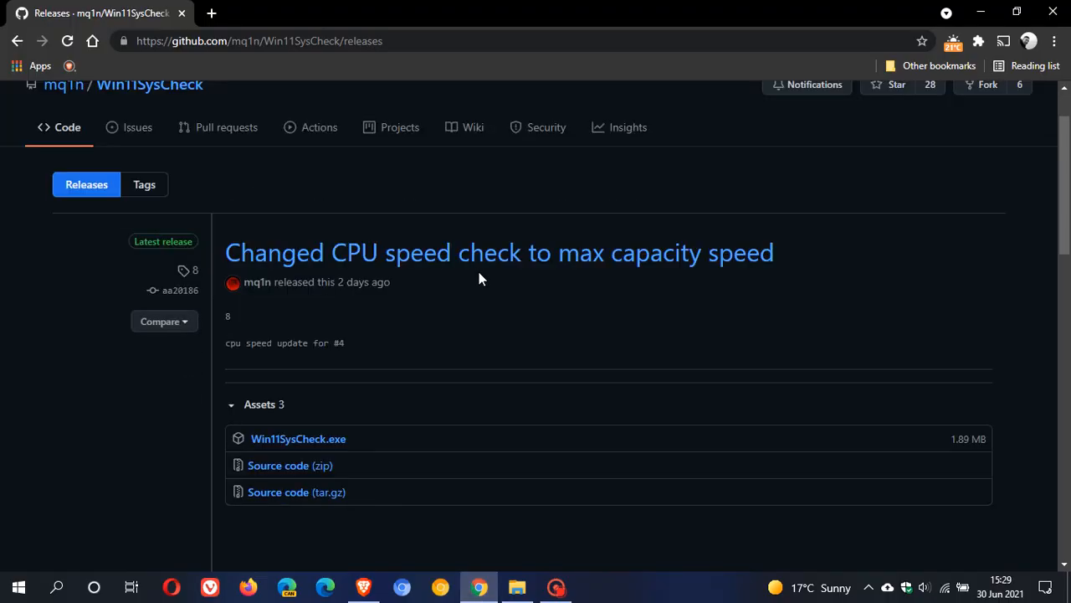
scroll(down, 3)
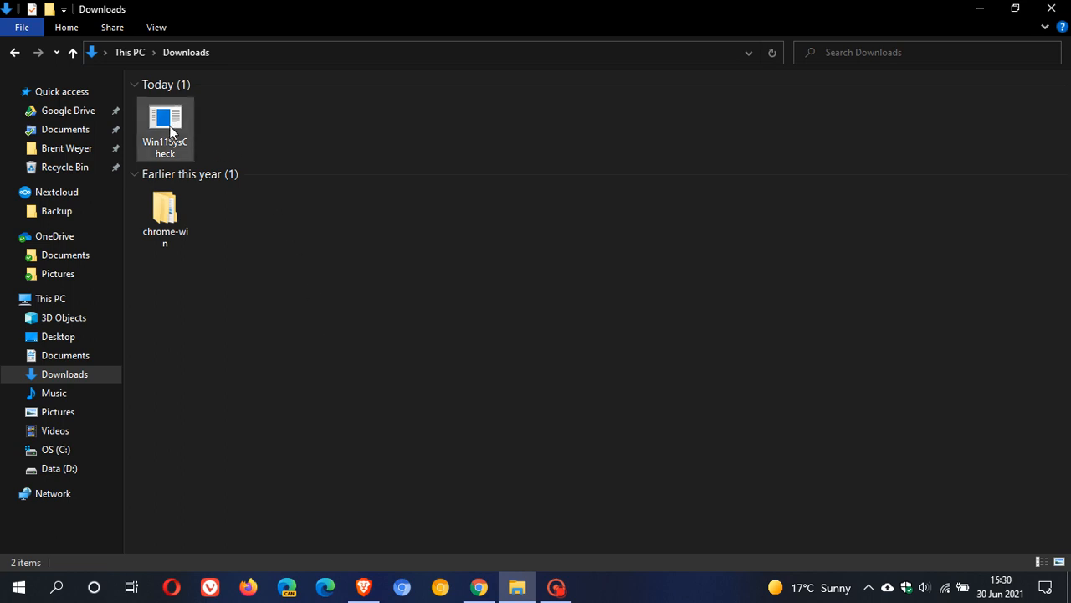
mouse_move(167, 126)
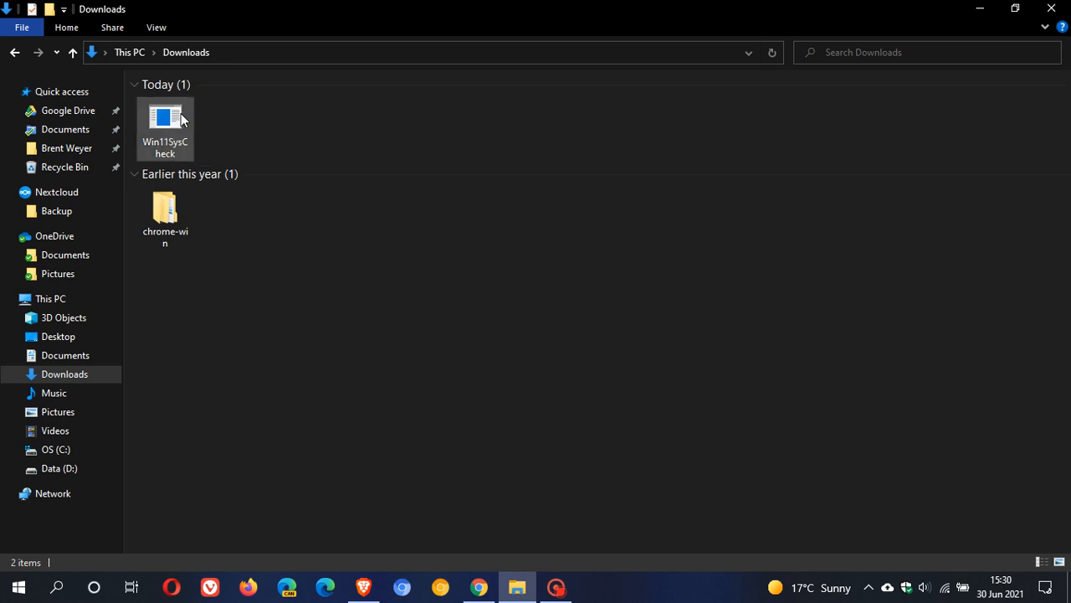
mouse_move(176, 121)
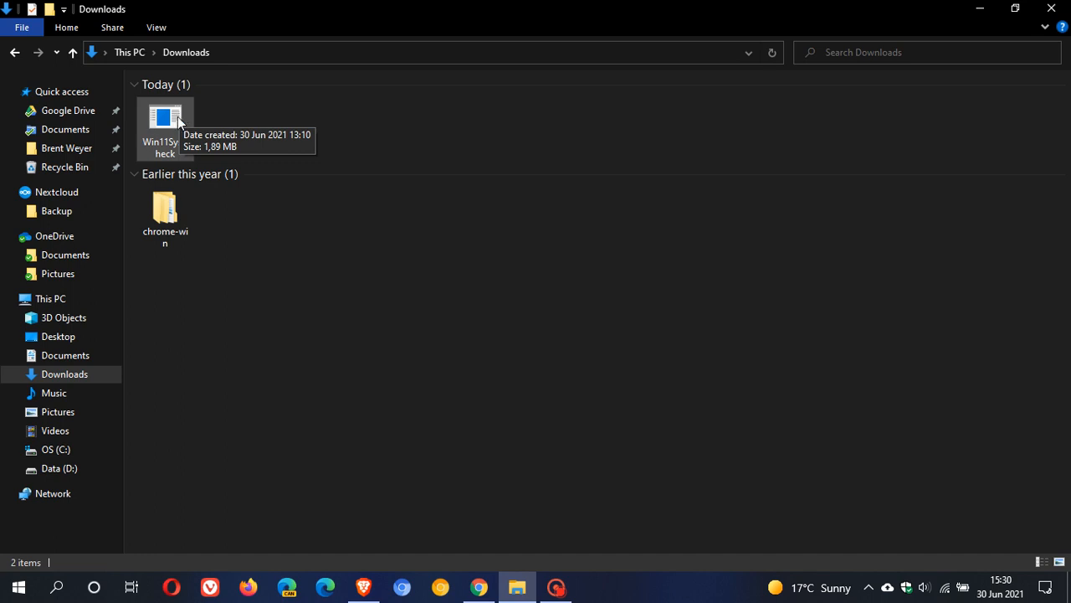
Step: Run Win11SysCheck.exe from Downloads to see the S Mode and CPU check output
double_click(165, 117)
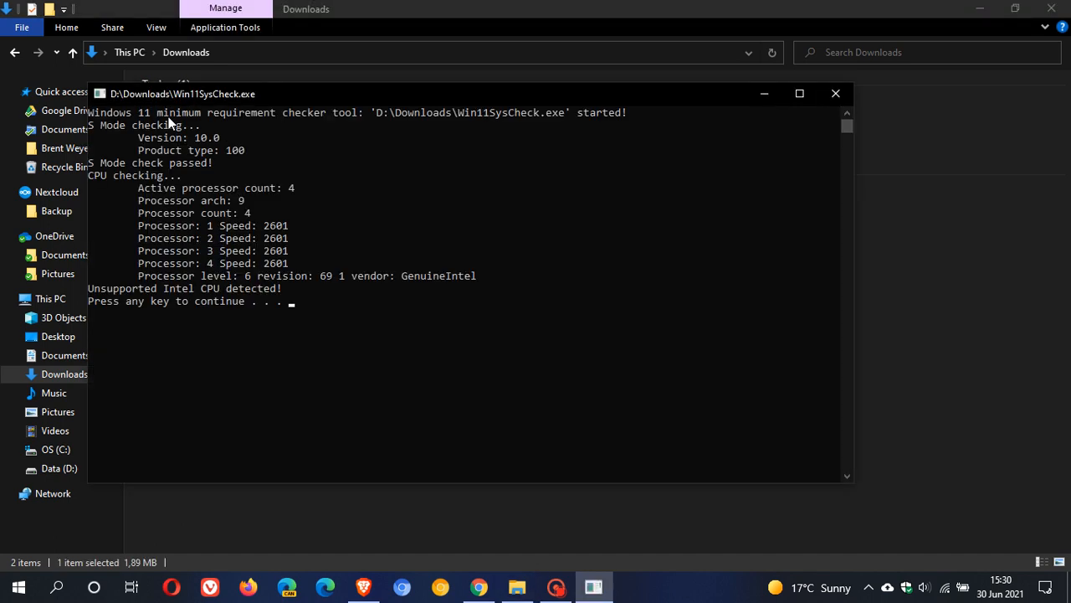
mouse_move(562, 243)
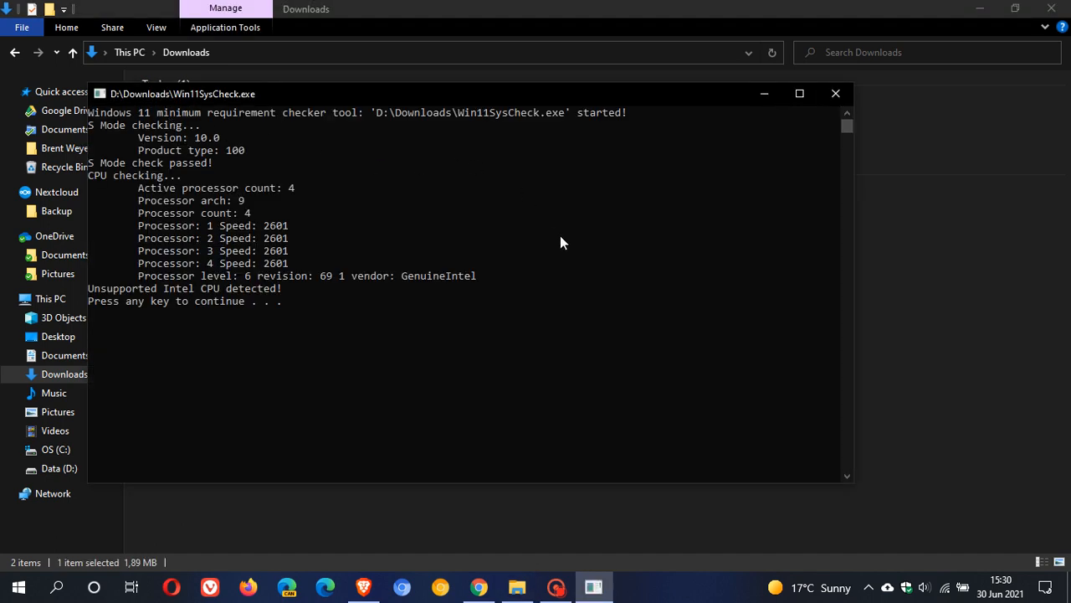
mouse_move(598, 255)
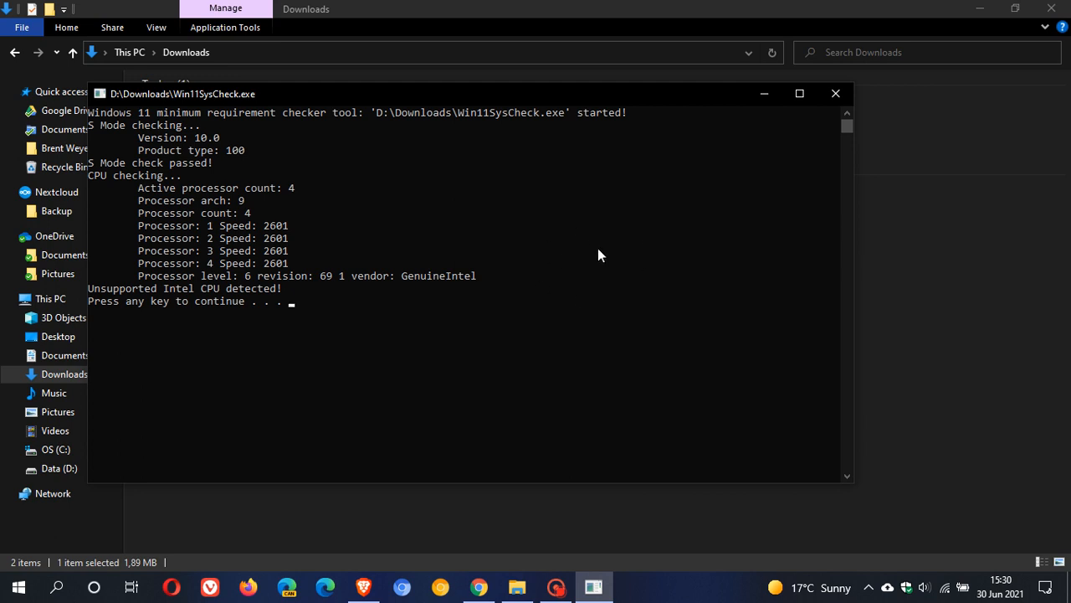
mouse_move(599, 239)
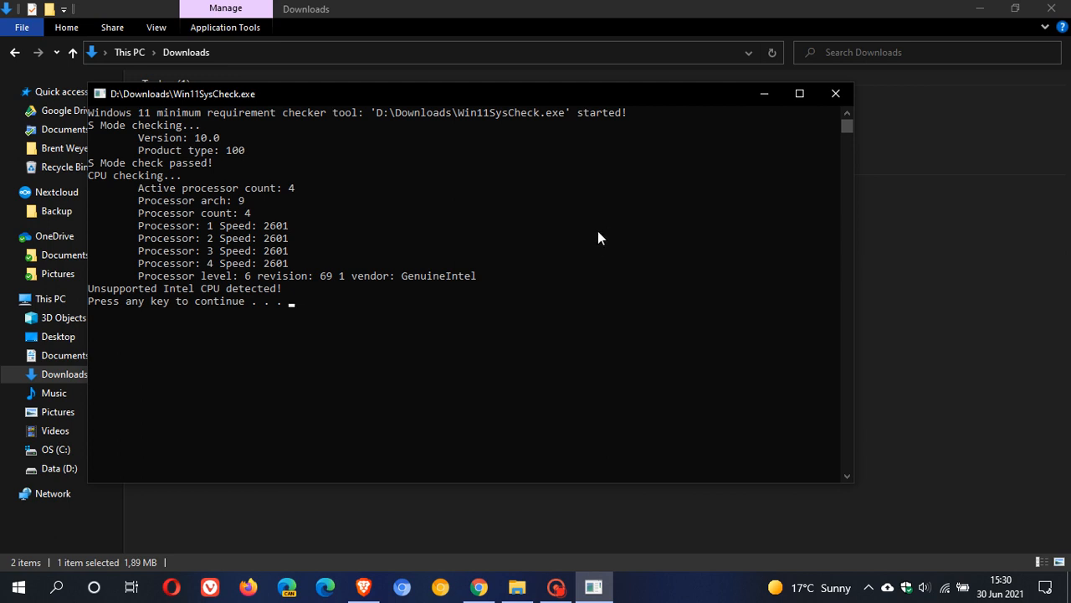
mouse_move(215, 134)
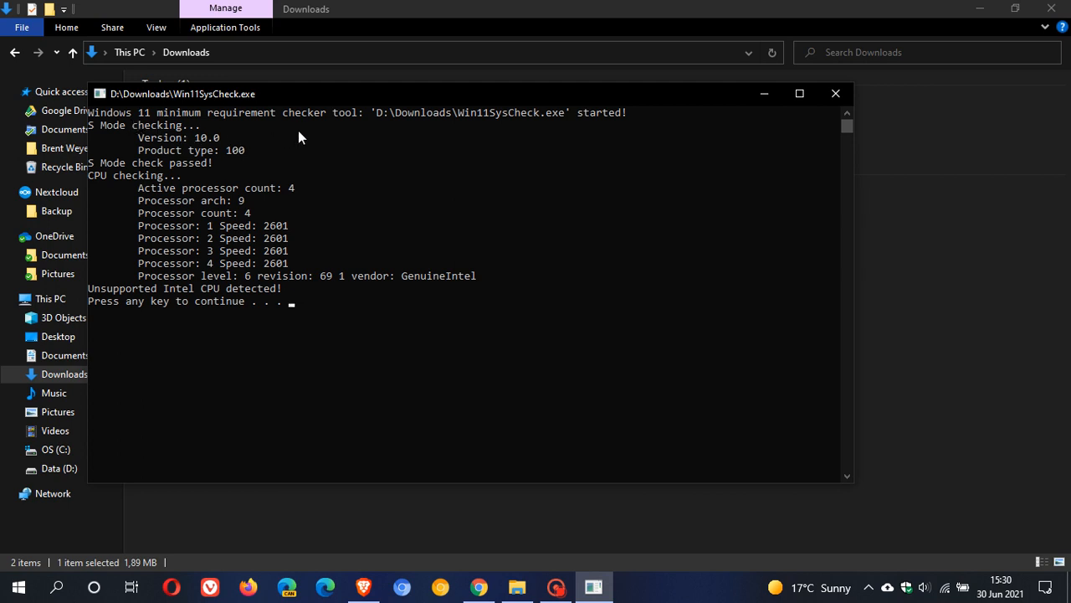
mouse_move(630, 135)
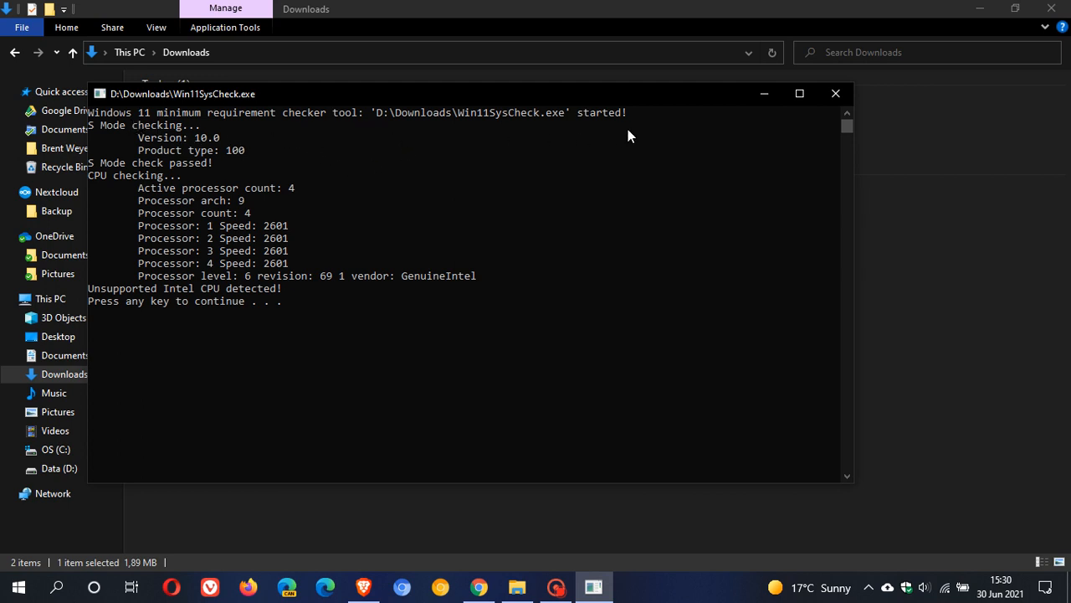
mouse_move(164, 145)
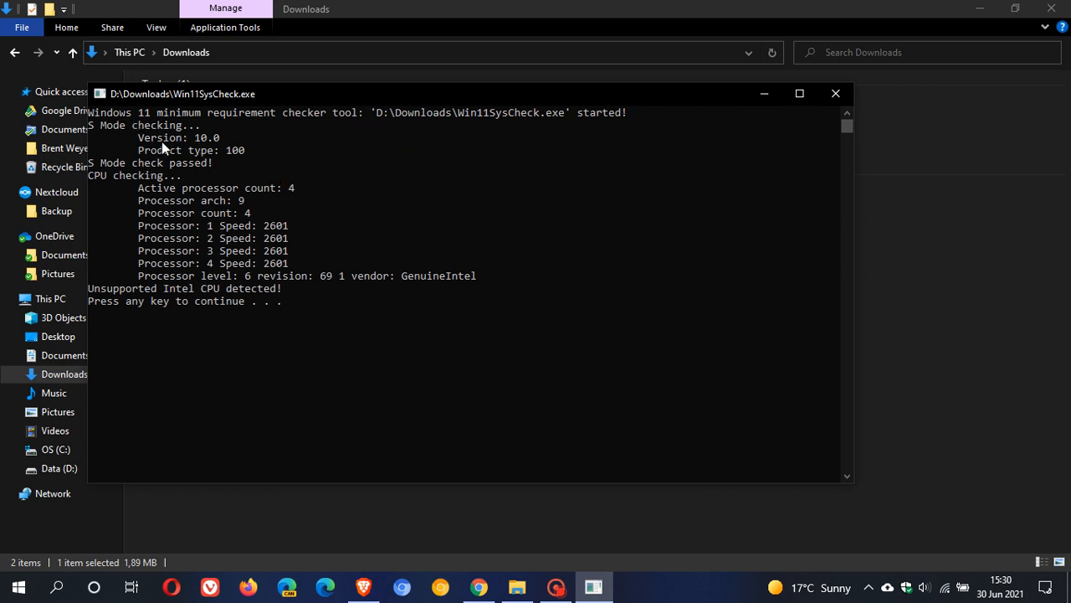
mouse_move(146, 176)
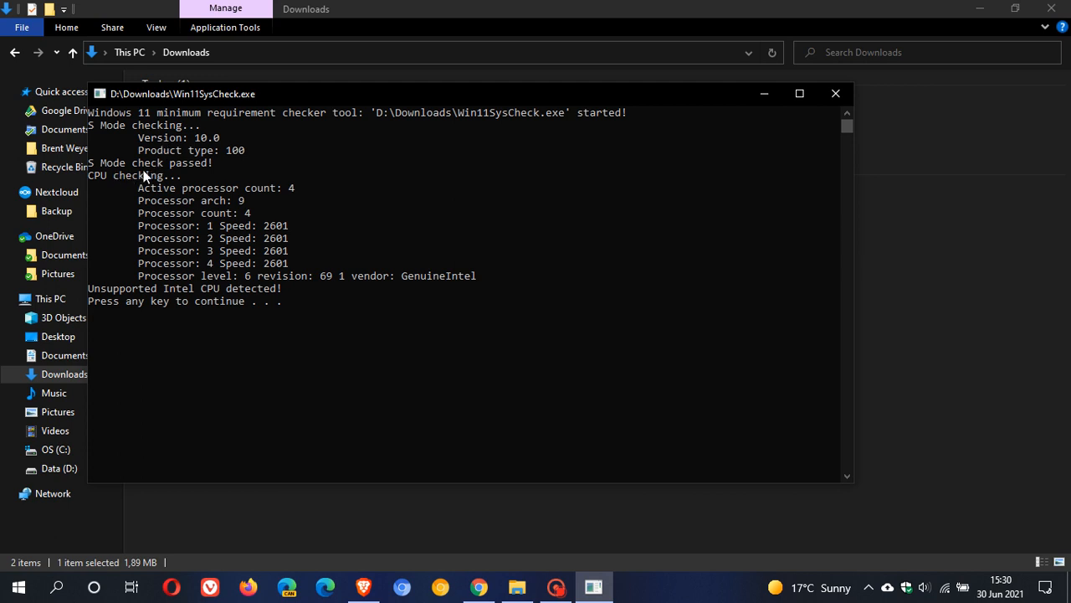
mouse_move(200, 170)
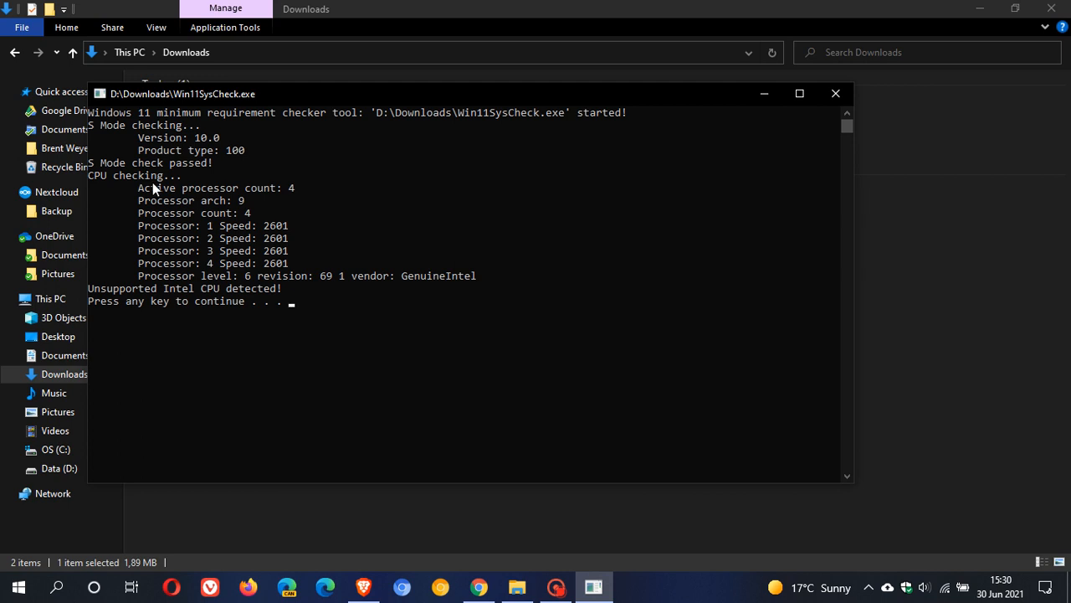
mouse_move(166, 296)
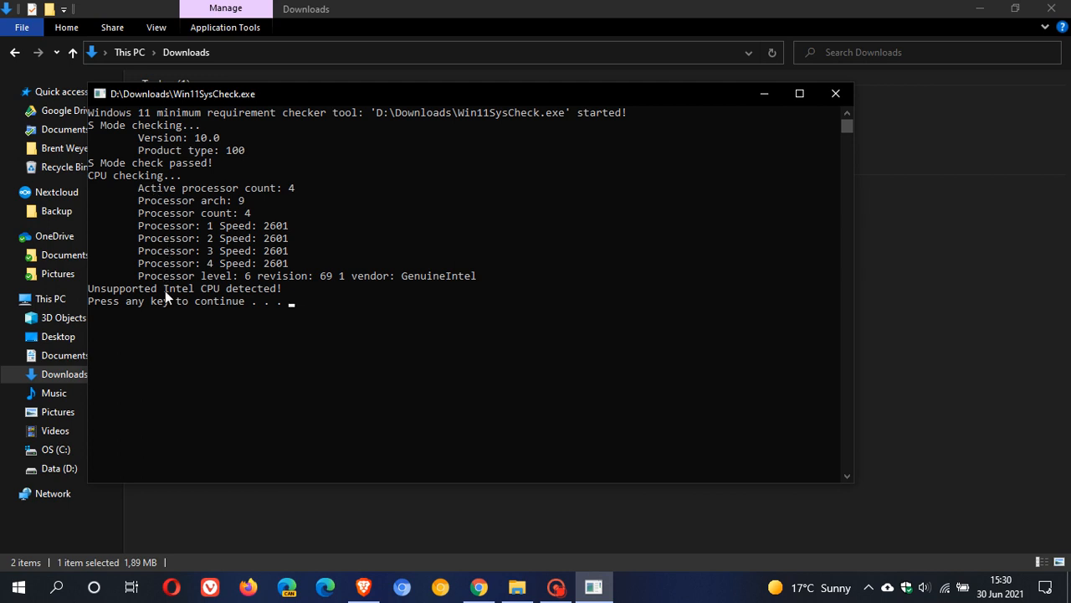
mouse_move(186, 291)
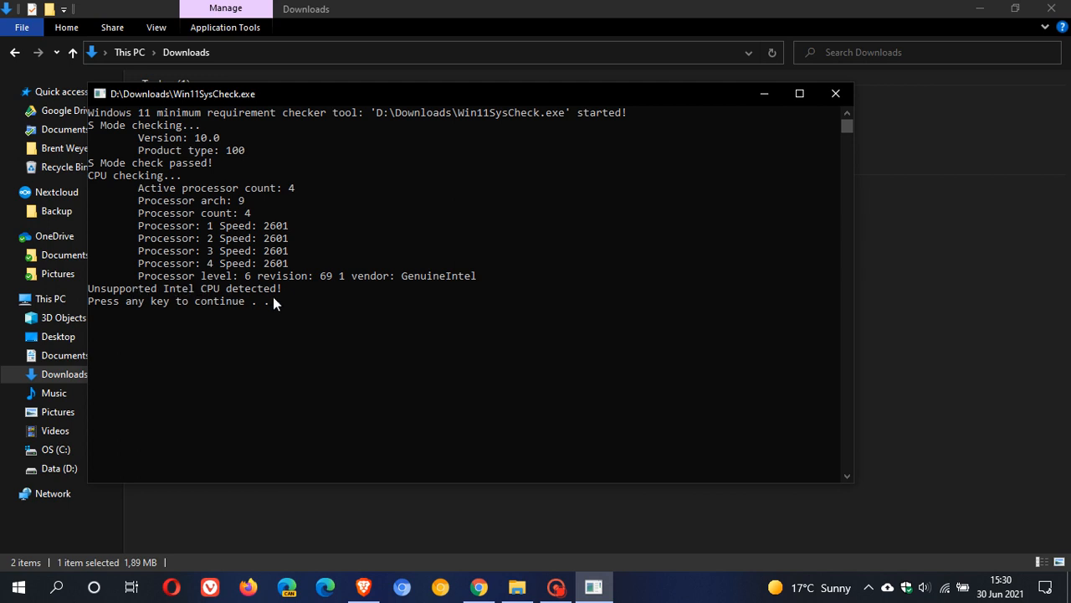
mouse_move(261, 294)
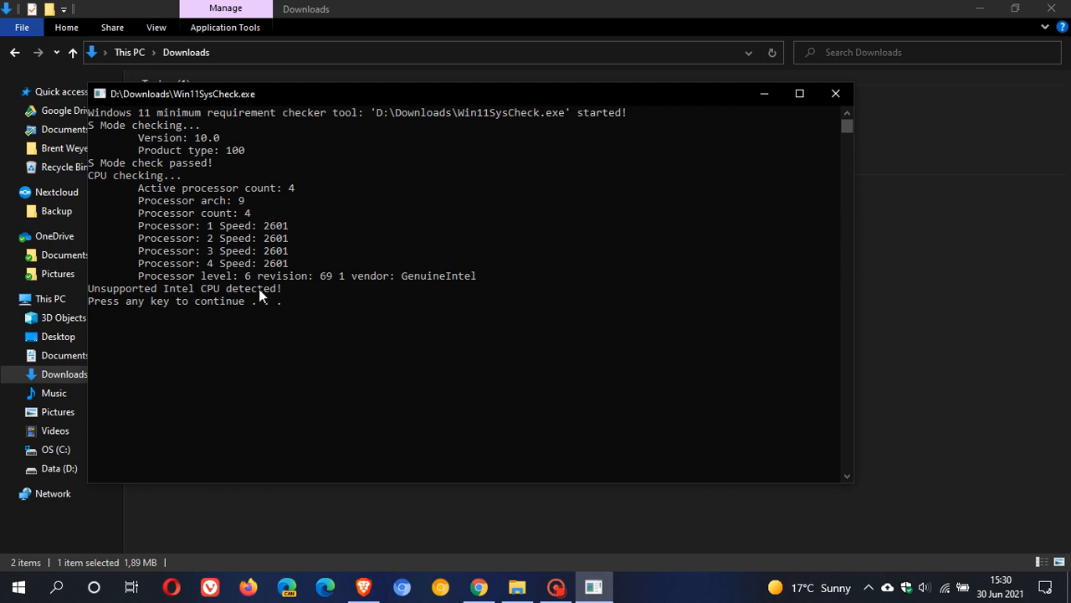
mouse_move(199, 346)
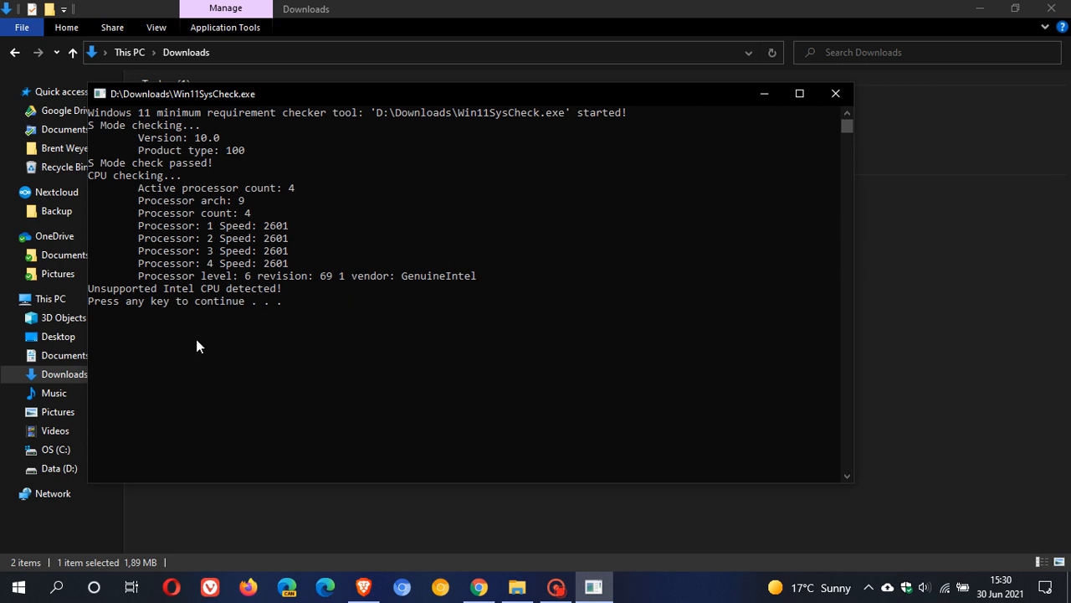
mouse_move(318, 346)
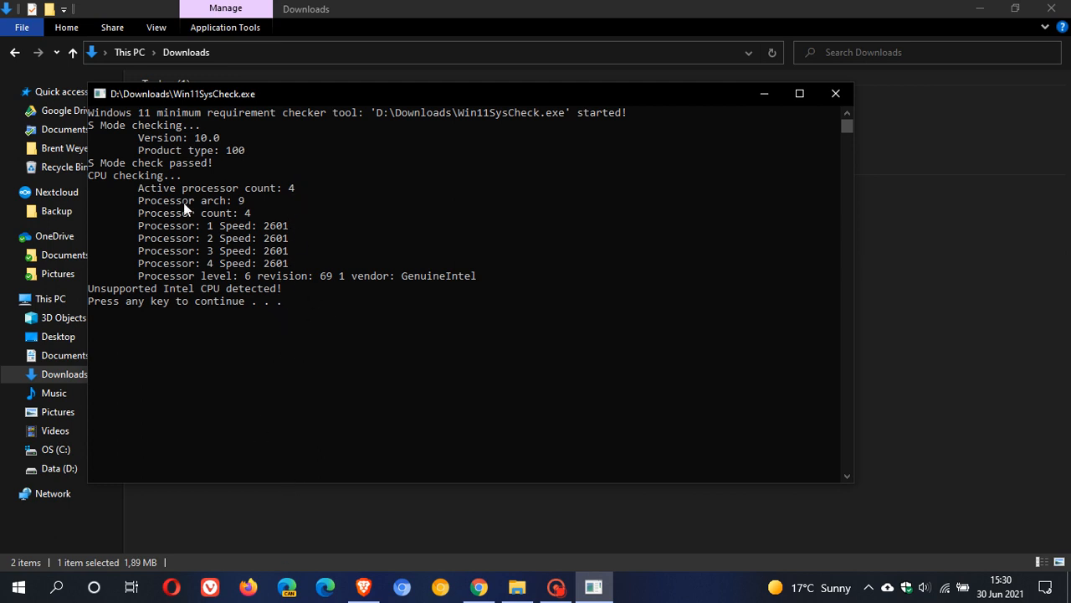
mouse_move(278, 238)
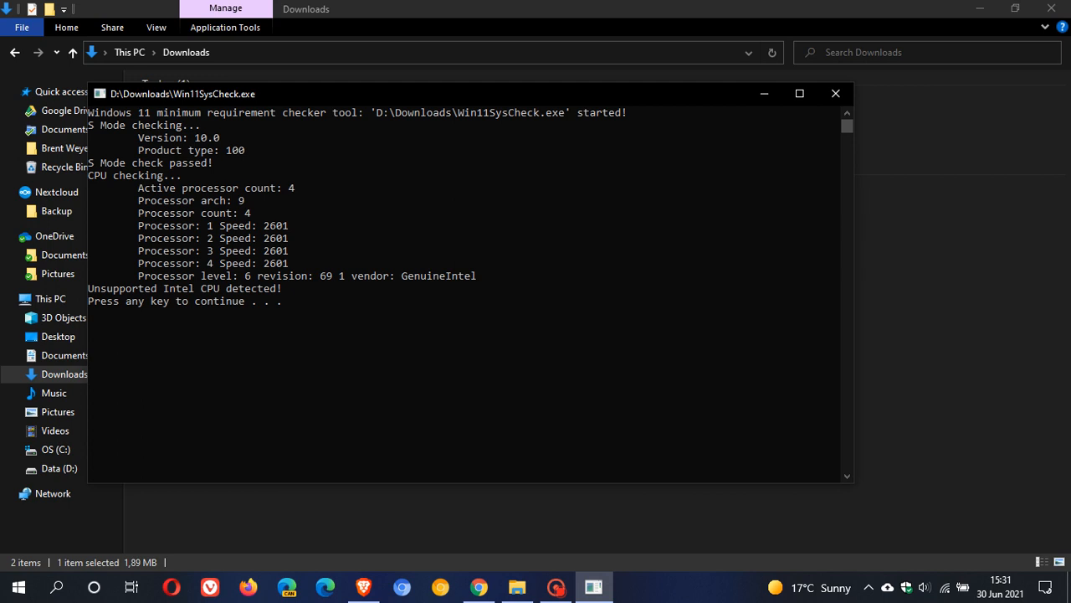
mouse_move(477, 404)
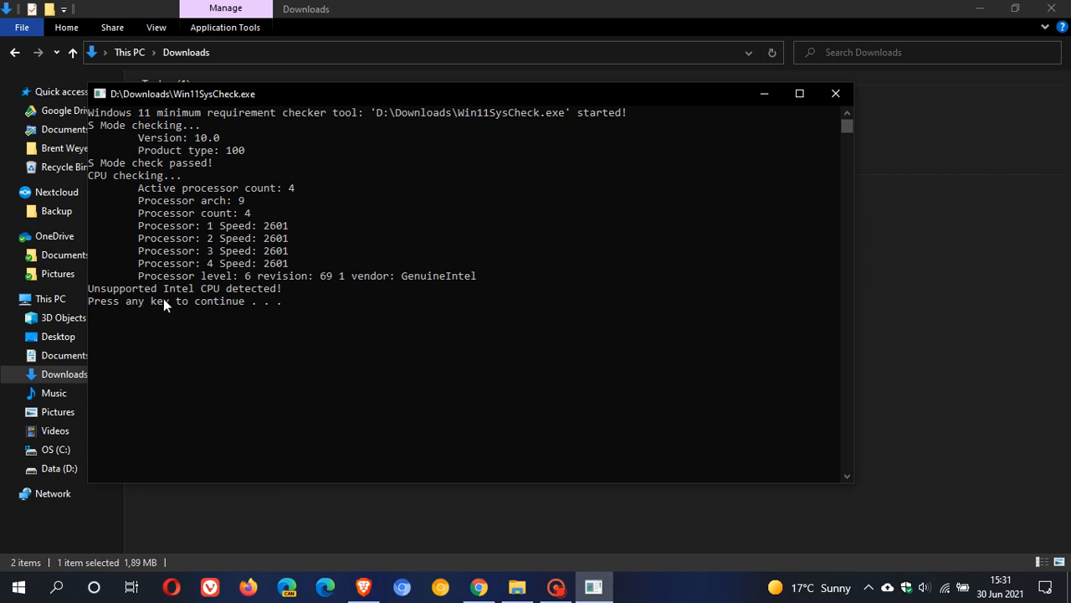
mouse_move(194, 301)
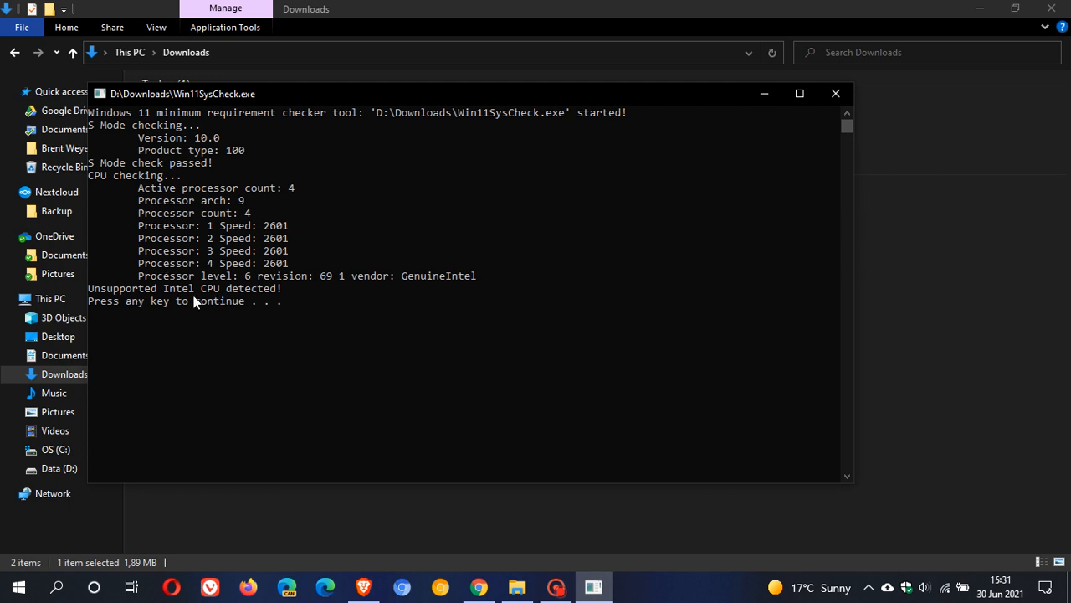
mouse_move(703, 304)
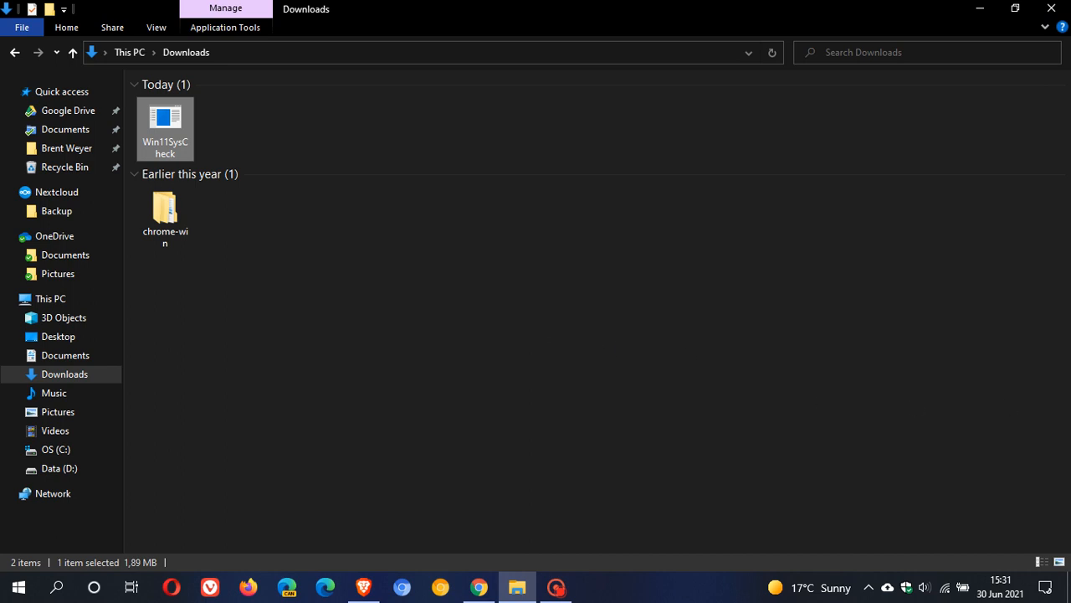
mouse_move(794, 355)
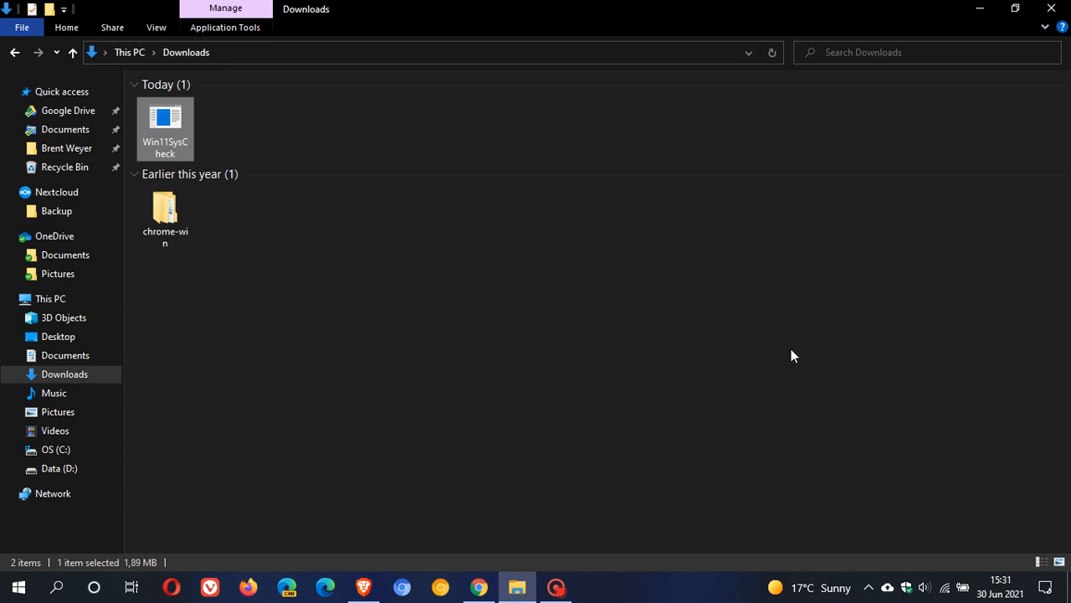